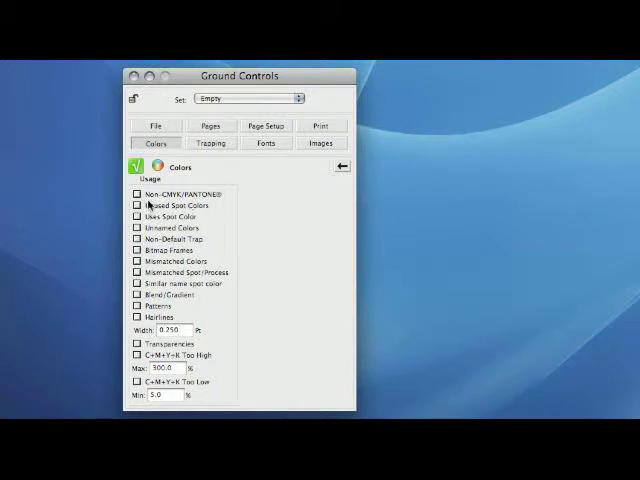
# Toggle the Non-CMYK/PANTONE, Unused Spot Colors and Uses Spot Color checks in the Colors panel
pyautogui.click(133, 196)
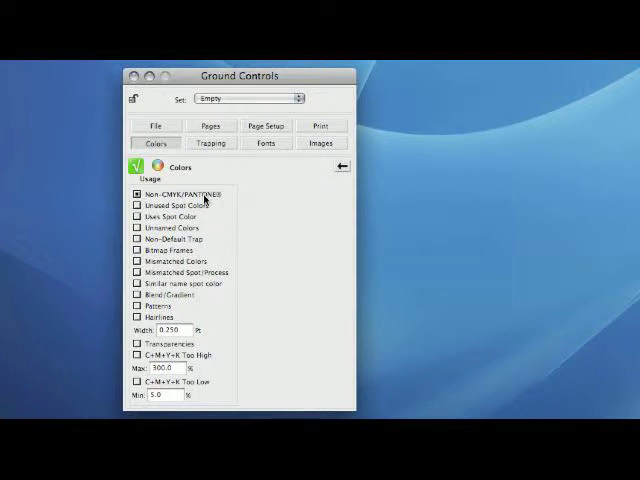
pyautogui.moveTo(227, 200)
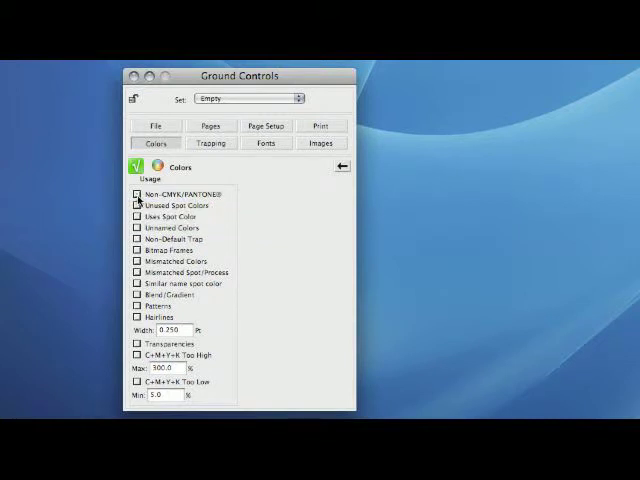
pyautogui.click(136, 203)
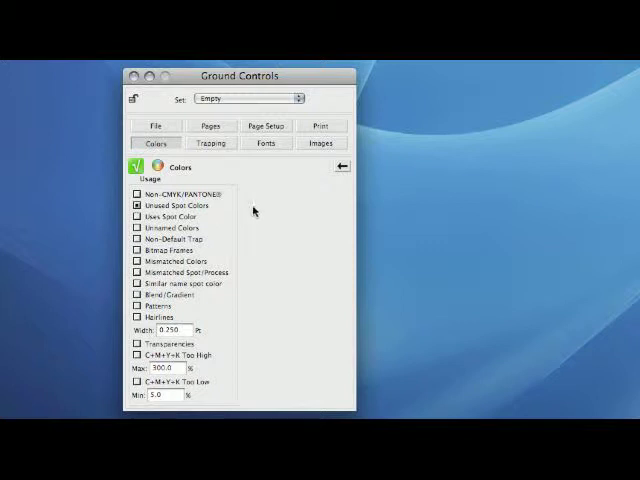
pyautogui.moveTo(255, 210)
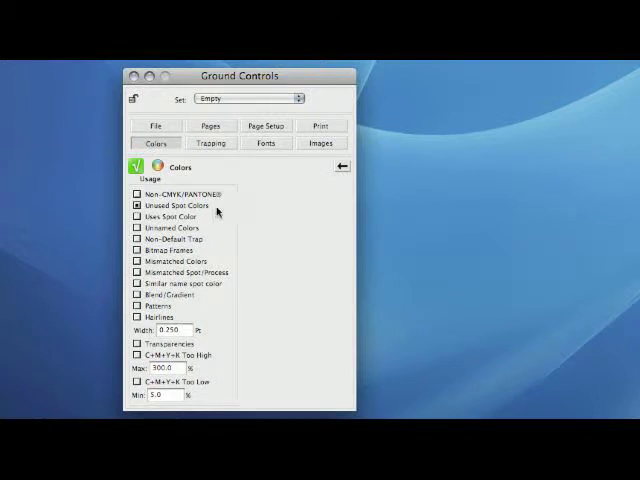
pyautogui.click(132, 215)
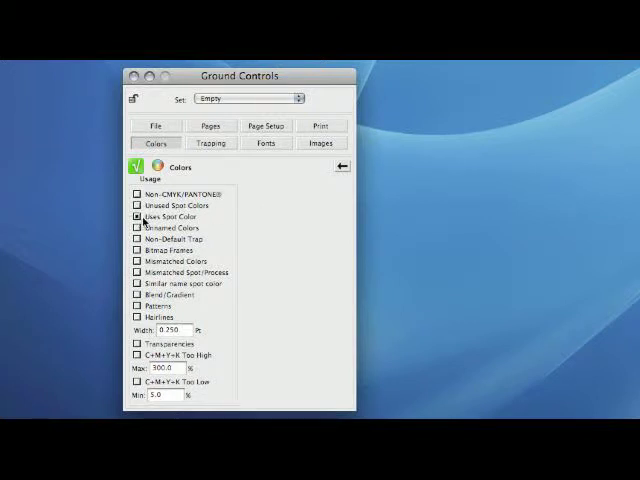
pyautogui.moveTo(242, 220)
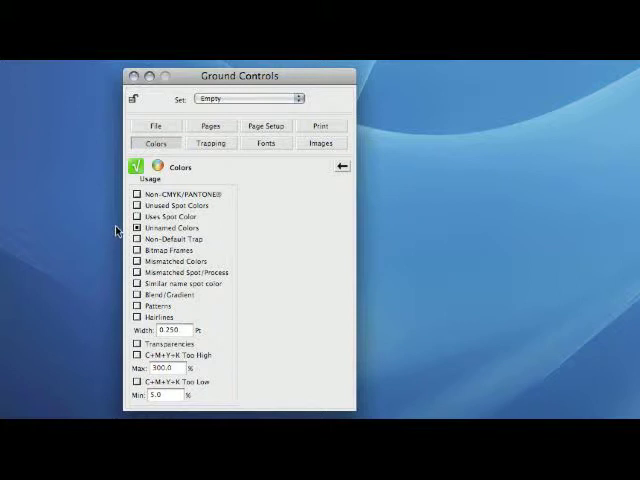
pyautogui.moveTo(120, 230)
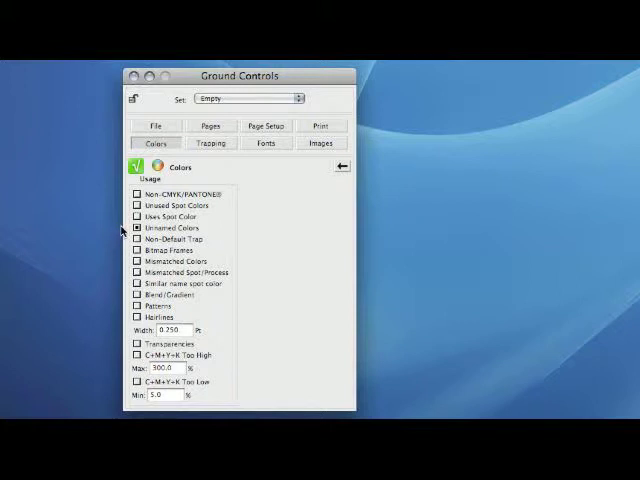
# Cycle through the Non-Default Trap, Bitmap Frames, Mismatched Colors and Mismatched Spot/Process checks, ending on Similar name spot color
pyautogui.click(131, 228)
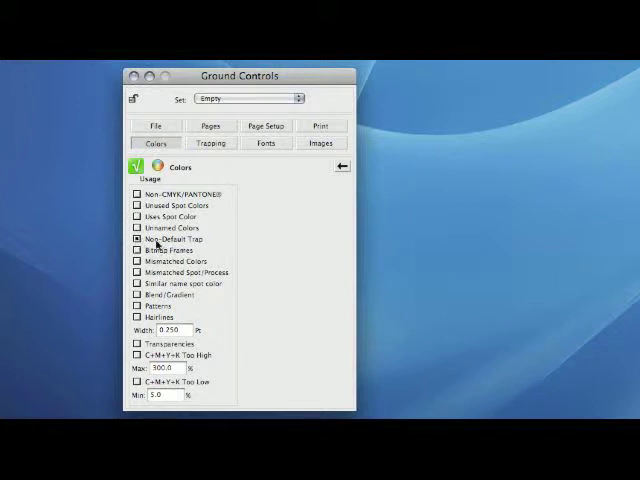
pyautogui.moveTo(252, 243)
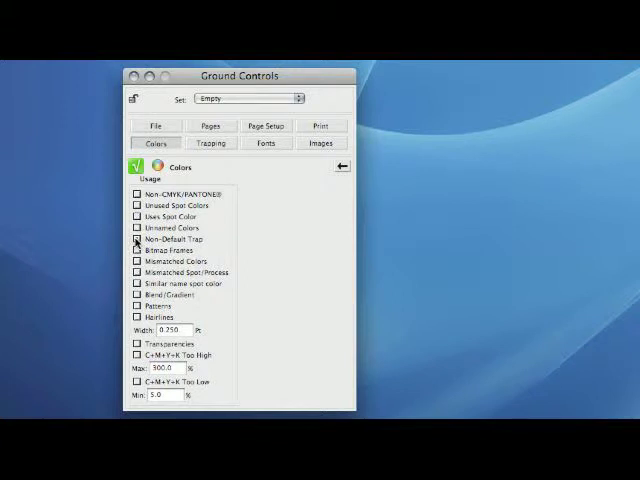
pyautogui.click(136, 239)
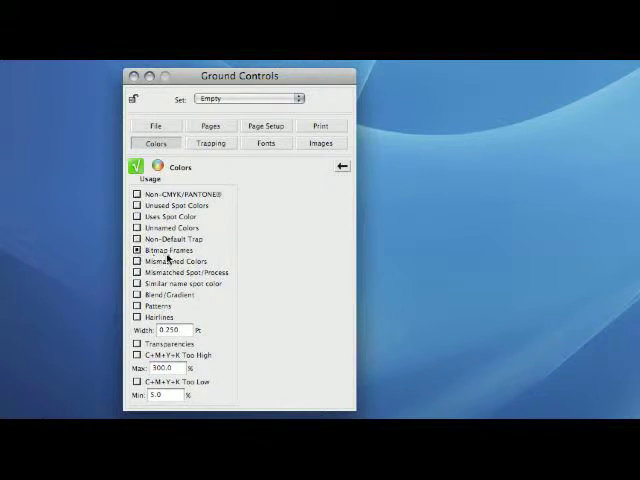
pyautogui.moveTo(250, 255)
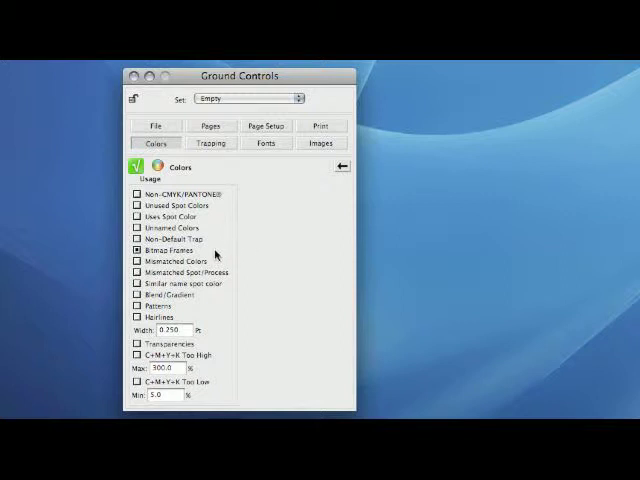
pyautogui.click(131, 261)
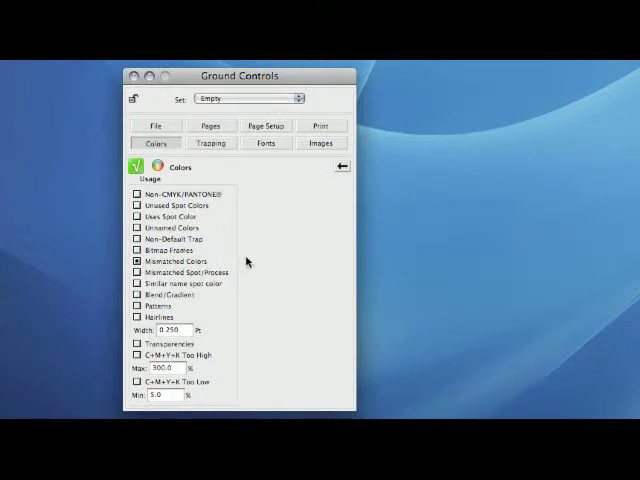
pyautogui.moveTo(248, 262)
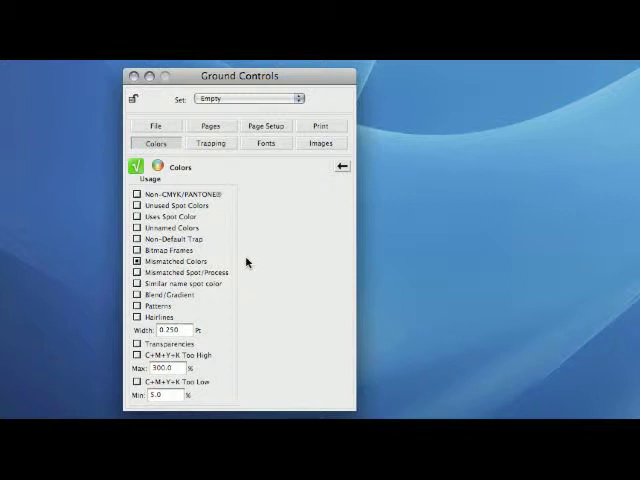
pyautogui.click(132, 260)
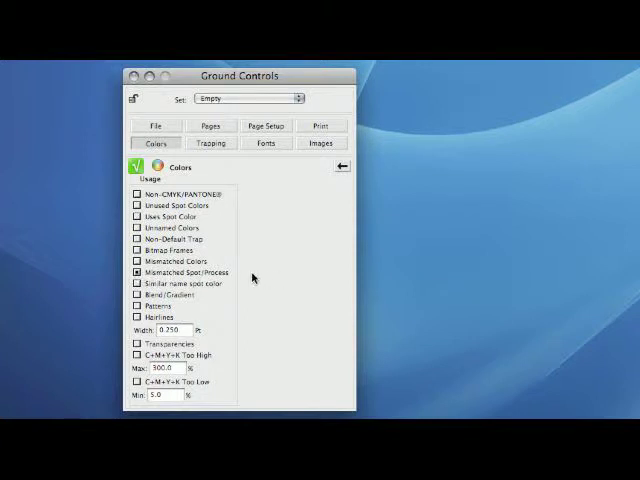
pyautogui.moveTo(252, 278)
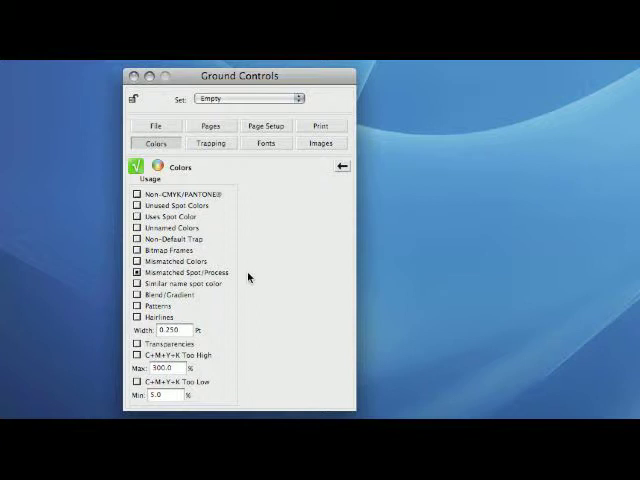
pyautogui.click(135, 272)
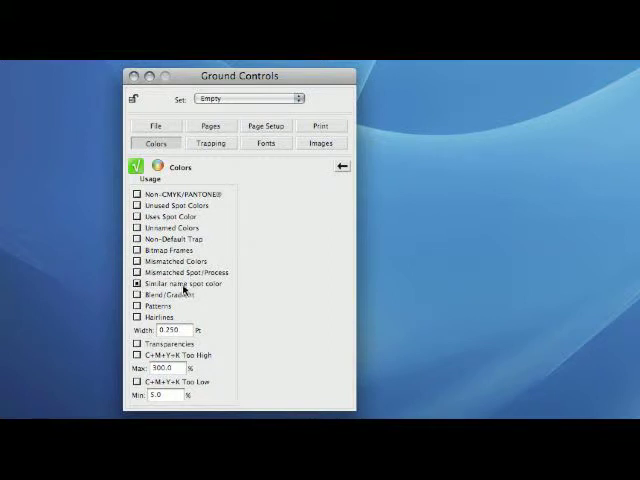
pyautogui.moveTo(248, 290)
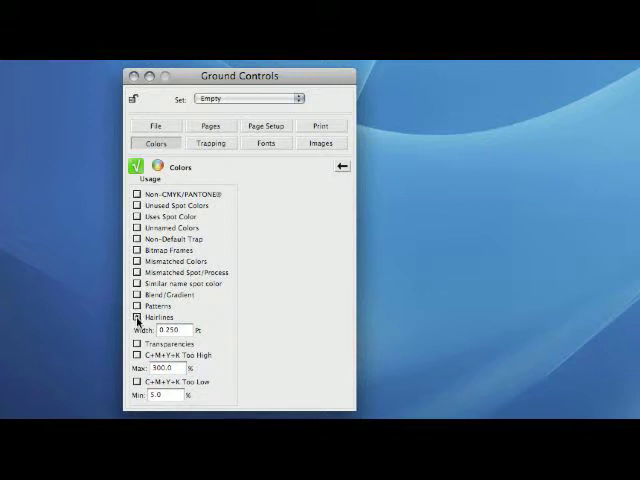
# Enable the Hairlines check, keeping its width threshold at 0.250 pt
pyautogui.click(133, 315)
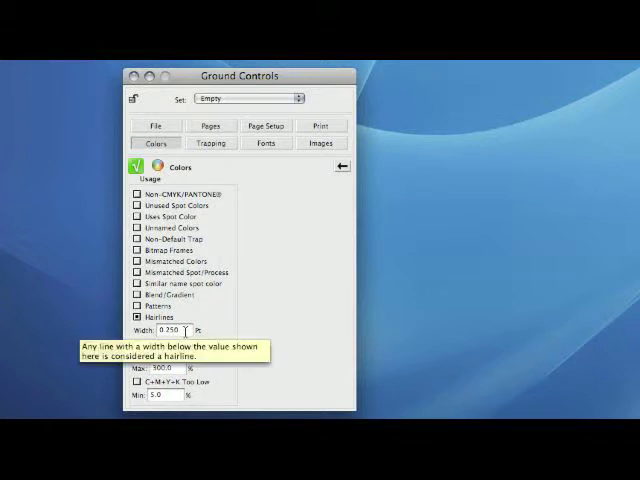
pyautogui.moveTo(268, 328)
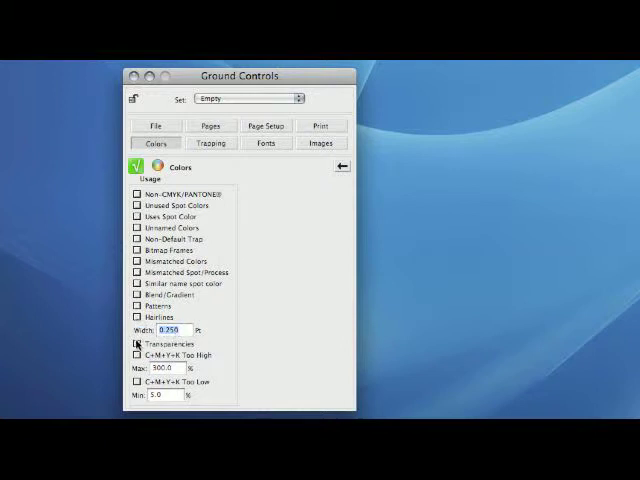
pyautogui.click(133, 343)
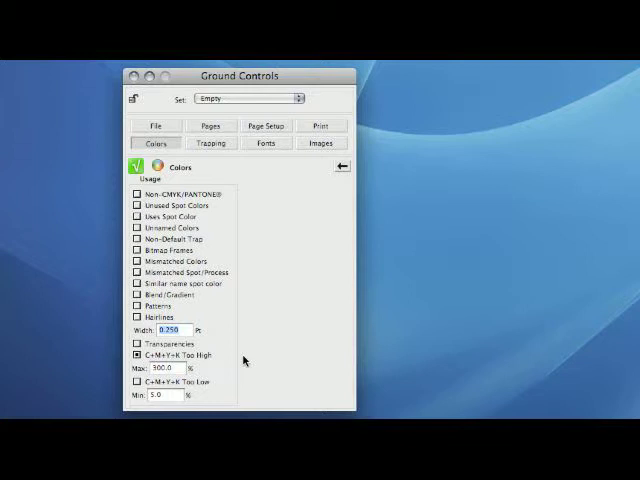
pyautogui.moveTo(242, 360)
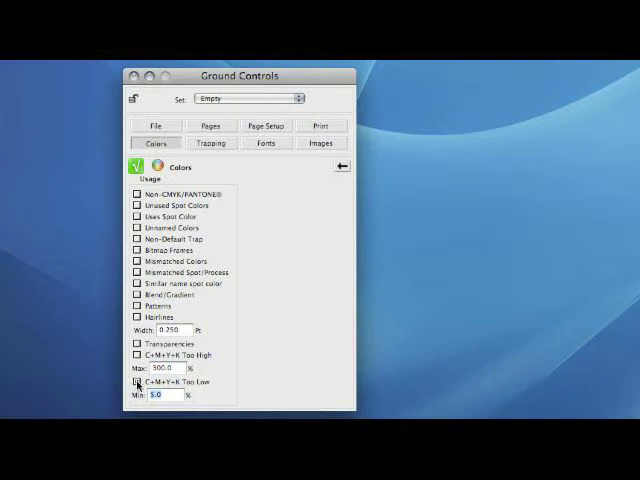
pyautogui.click(132, 382)
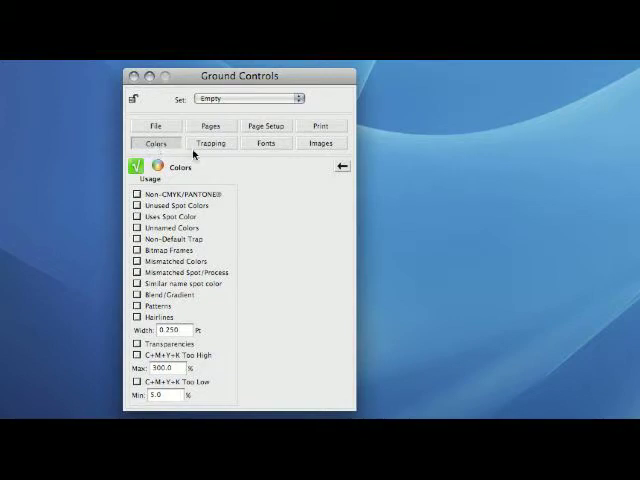
# In the Images panel, clear colour mode and ICC Profile, then enable Ink Density Too High at 300%
pyautogui.click(320, 143)
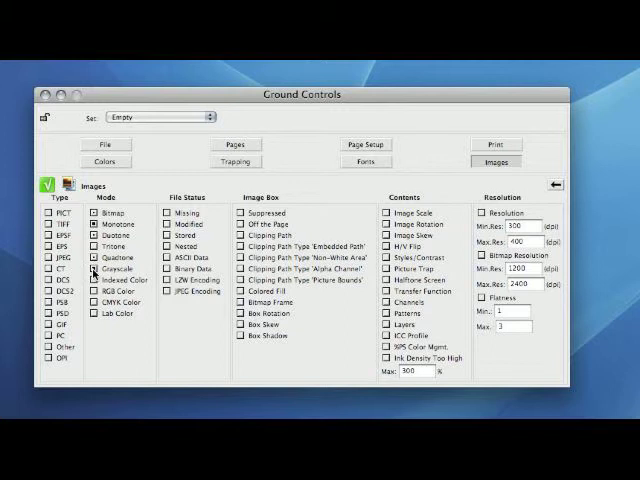
pyautogui.click(96, 235)
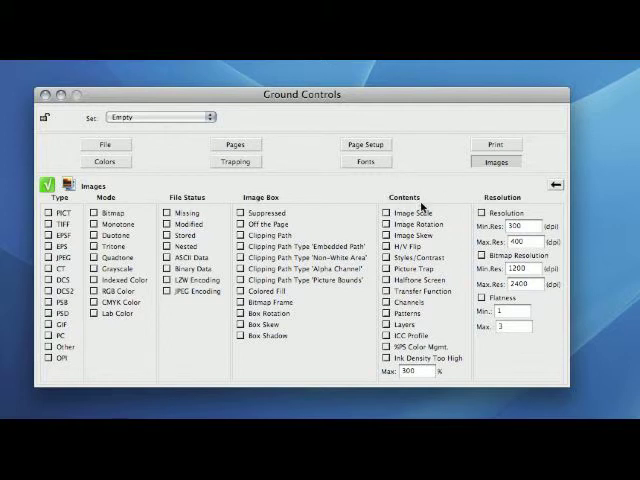
pyautogui.moveTo(422, 207)
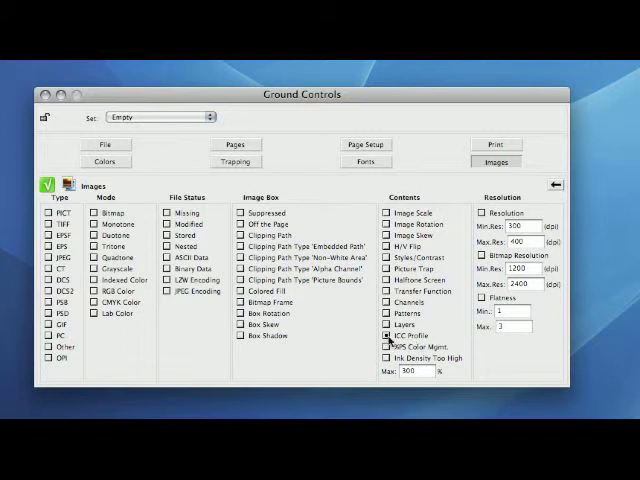
pyautogui.click(385, 350)
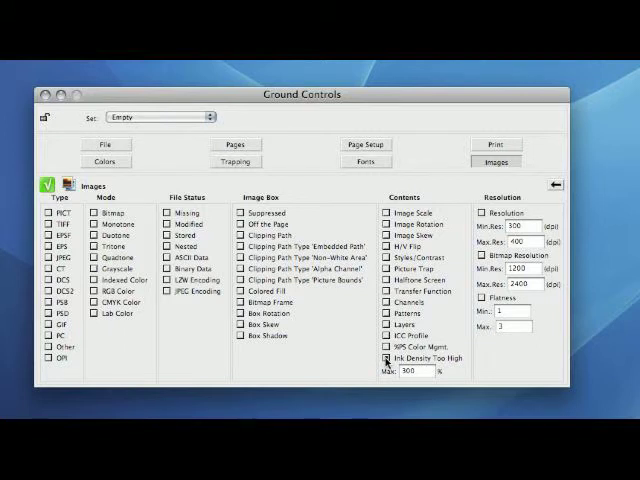
pyautogui.click(383, 360)
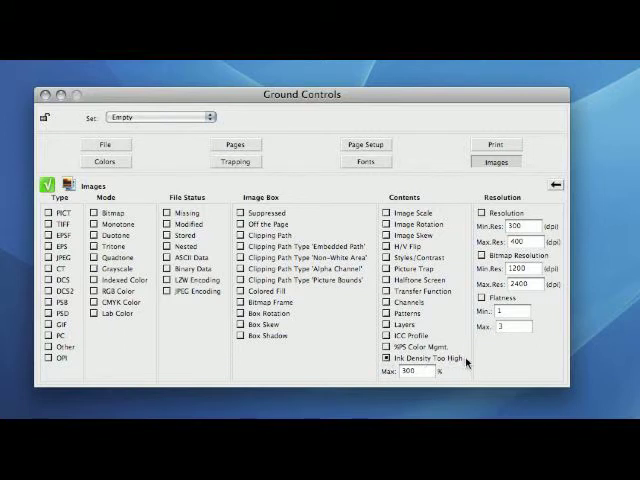
pyautogui.moveTo(472, 367)
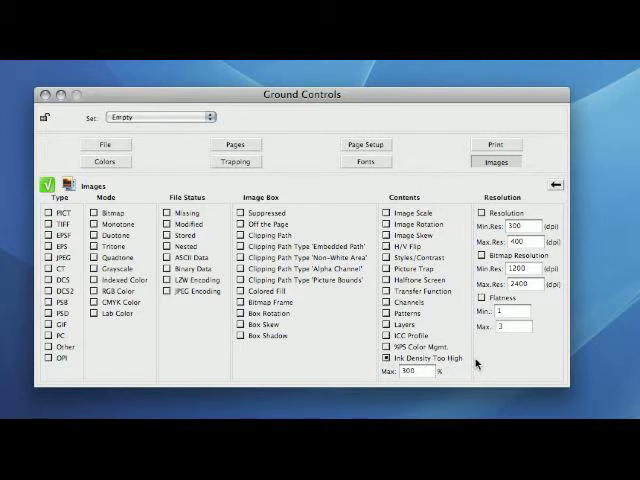
pyautogui.moveTo(455, 372)
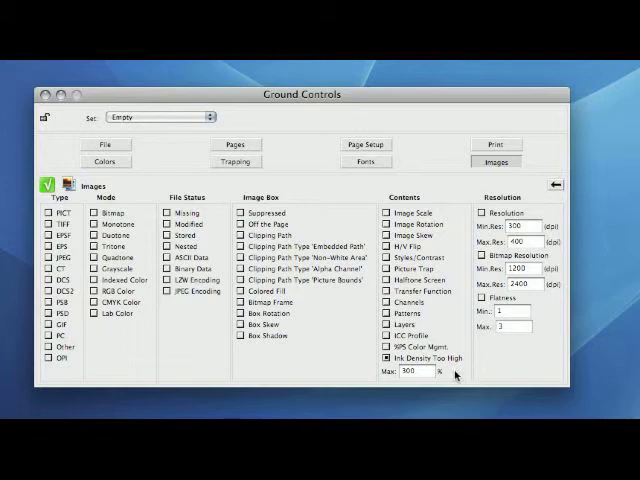